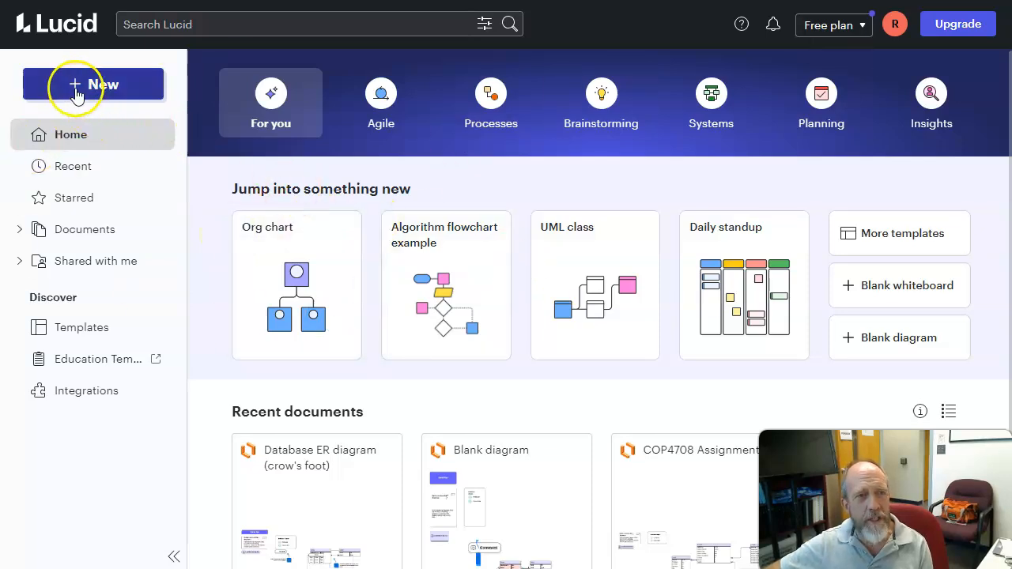
Start a new Lucidchart document from a template, choosing the Database ER diagram (crow's foot)
{"action": "left_click", "coordinate": [93, 85]}
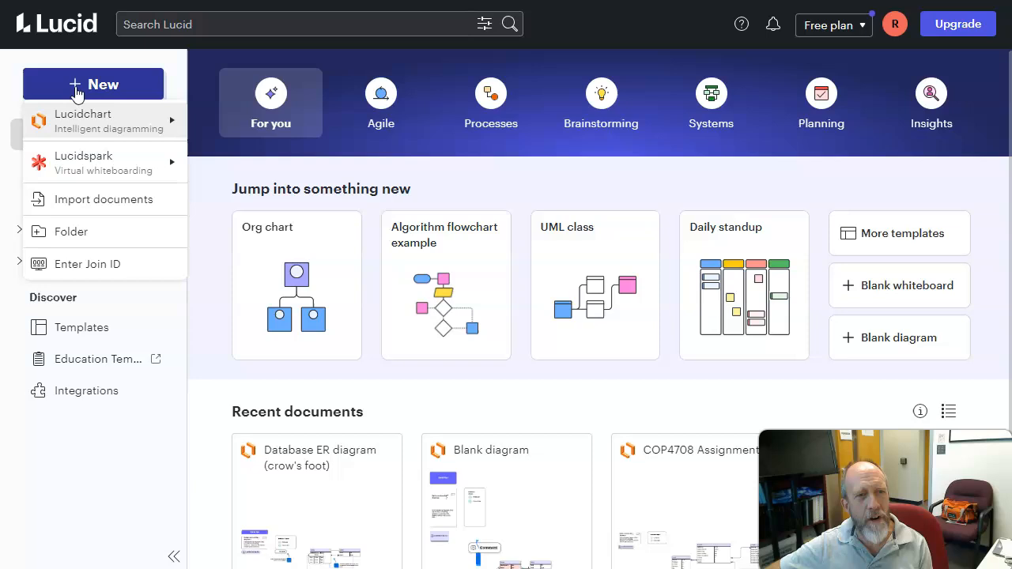
{"action": "mouse_move", "coordinate": [86, 120]}
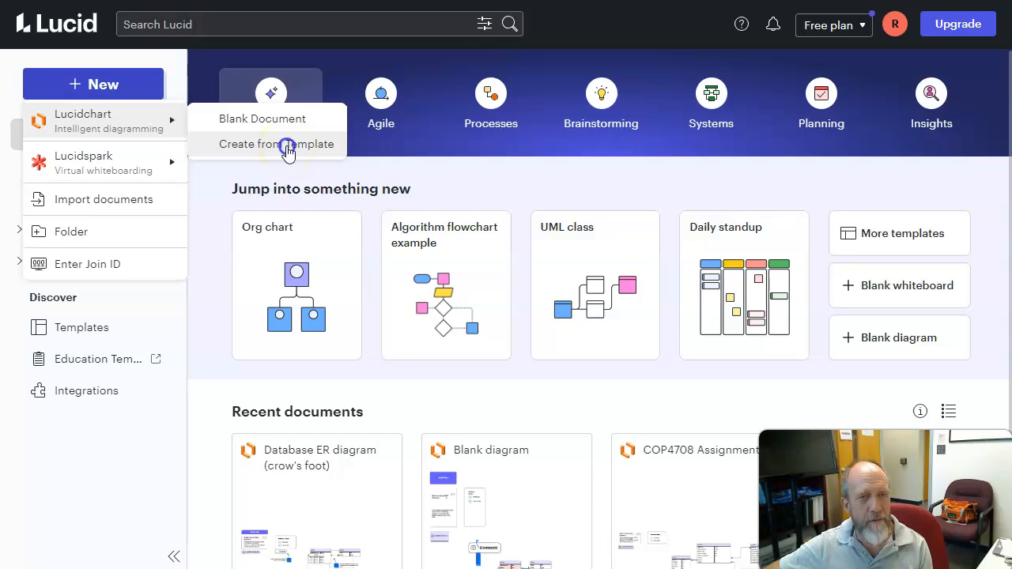
{"action": "left_click", "coordinate": [276, 143]}
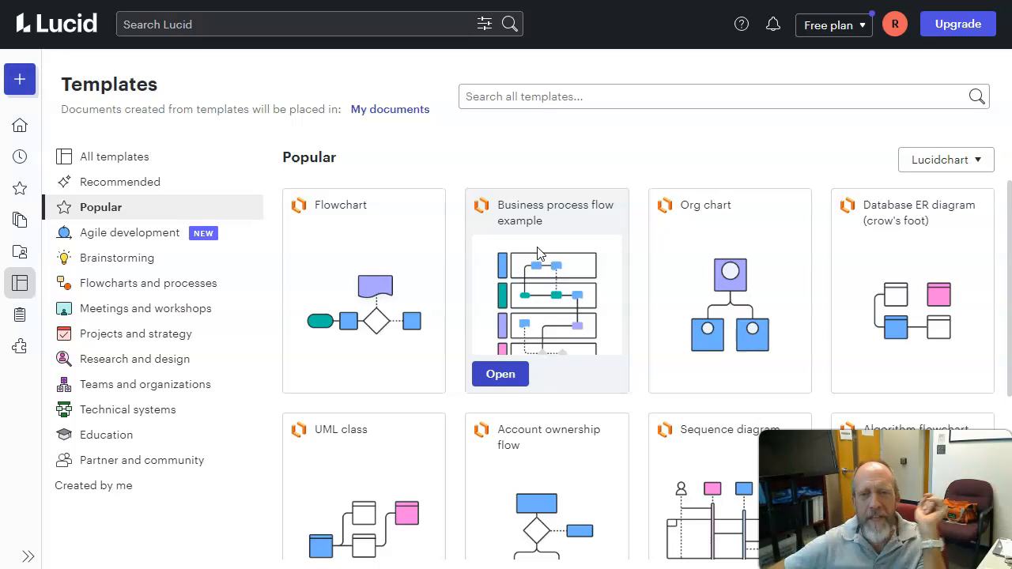
{"action": "mouse_move", "coordinate": [865, 381]}
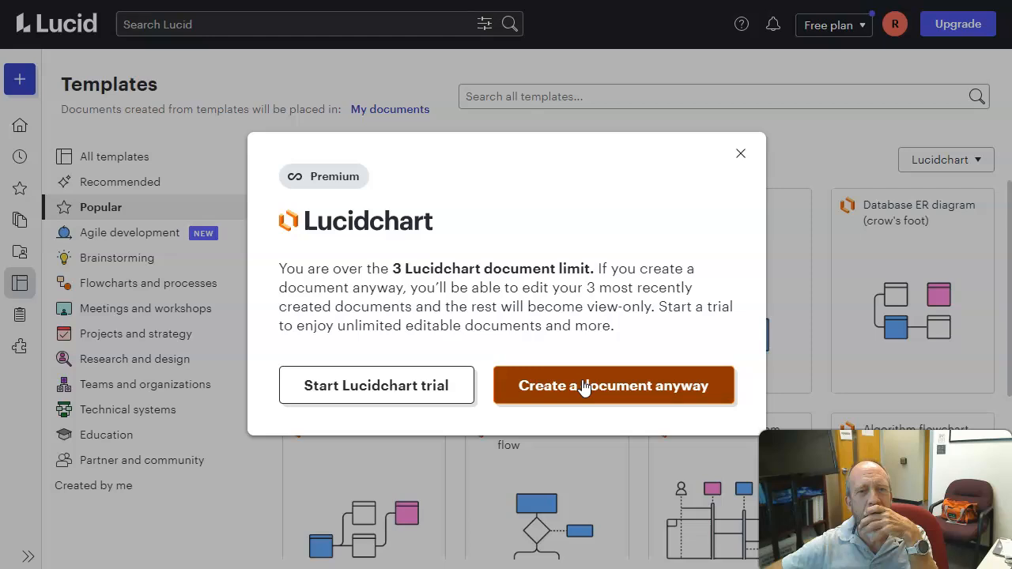
Choose 'Create a document anyway' to open the crow's-foot ER template past the document limit
{"action": "left_click", "coordinate": [614, 385]}
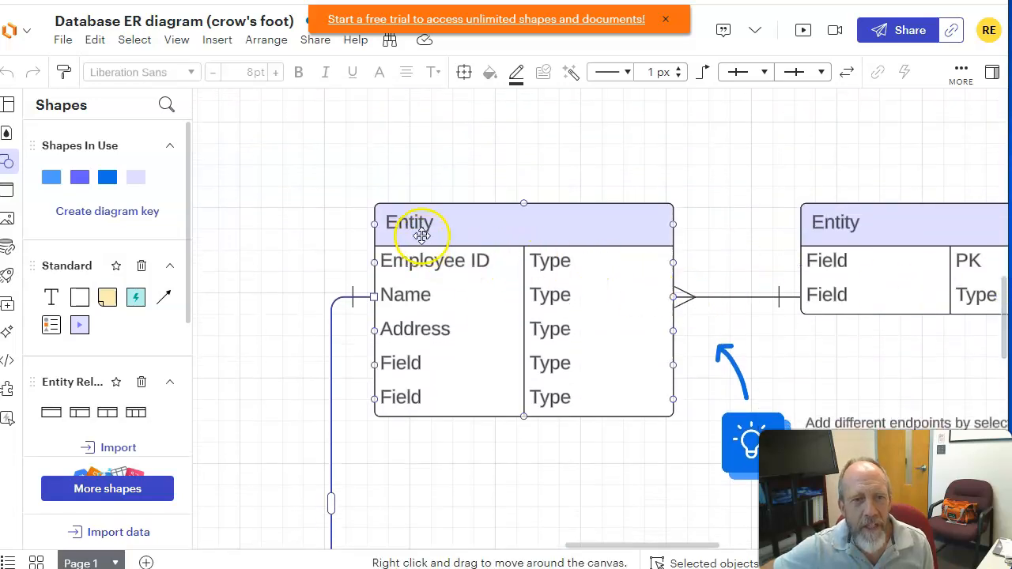
Retitle the left entity 'New Name' and rename its Employee ID field to 'New_Name'
{"action": "double_click", "coordinate": [407, 222]}
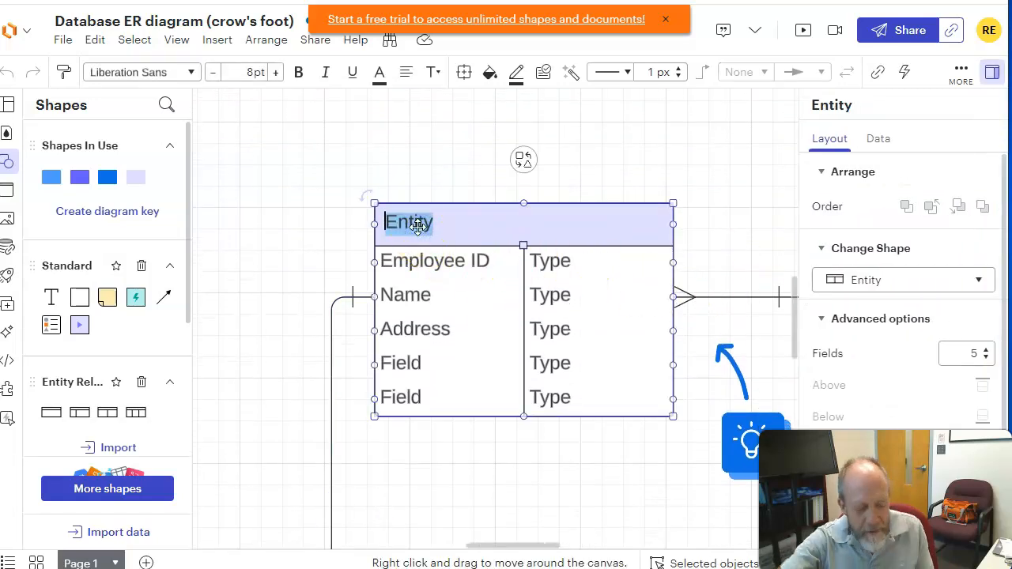
{"action": "type", "text": "New Name"}
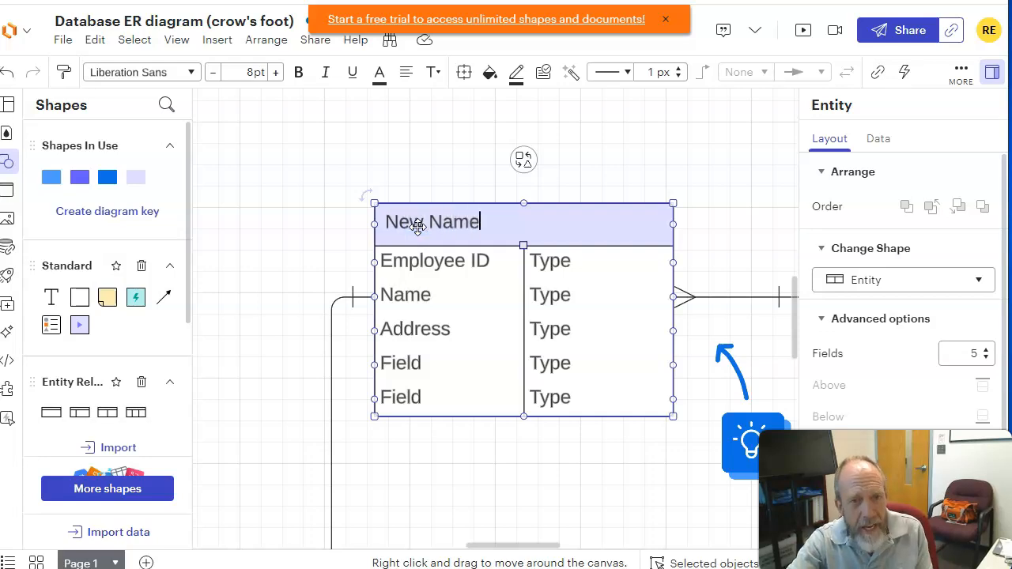
{"action": "double_click", "coordinate": [429, 261]}
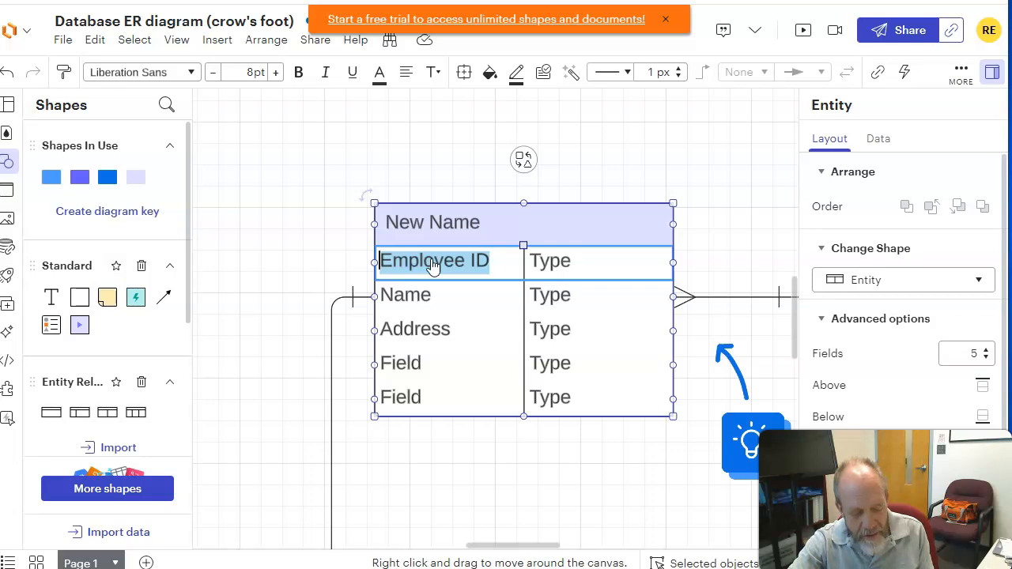
{"action": "type", "text": "New_Name"}
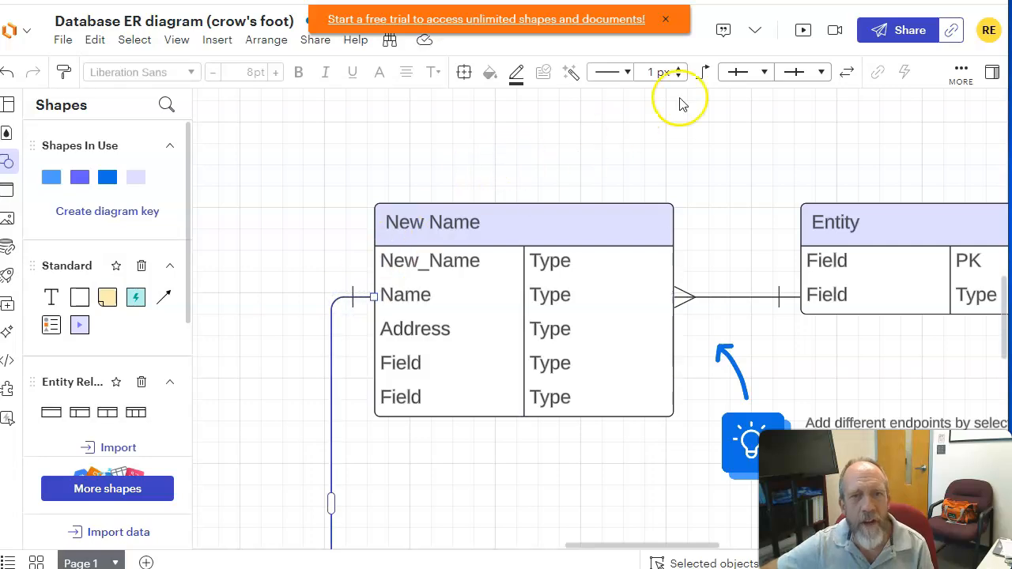
Draw a connector from the top of New Name to the top of the Entity table
{"action": "left_click", "coordinate": [768, 72]}
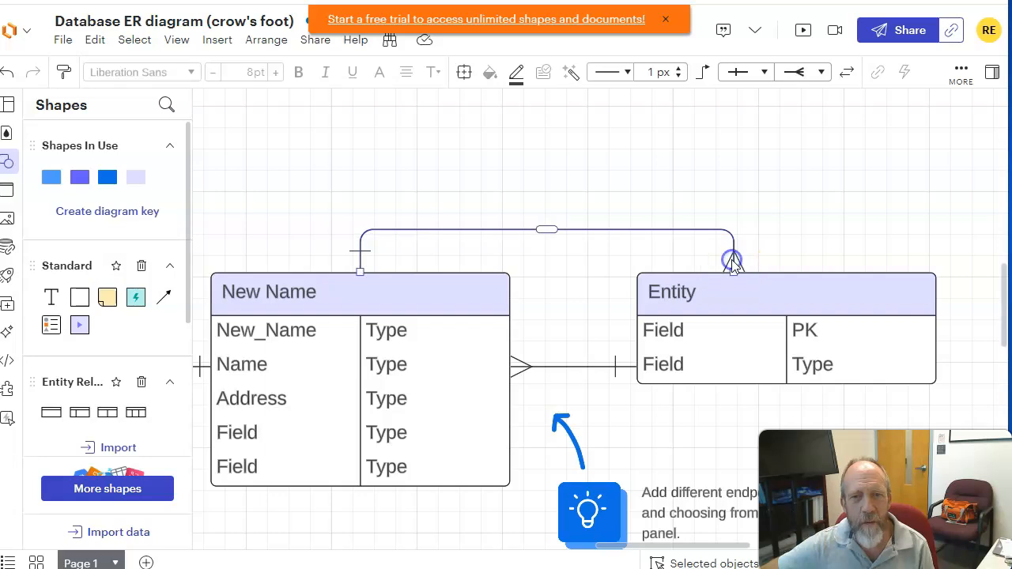
{"action": "left_click", "coordinate": [820, 72]}
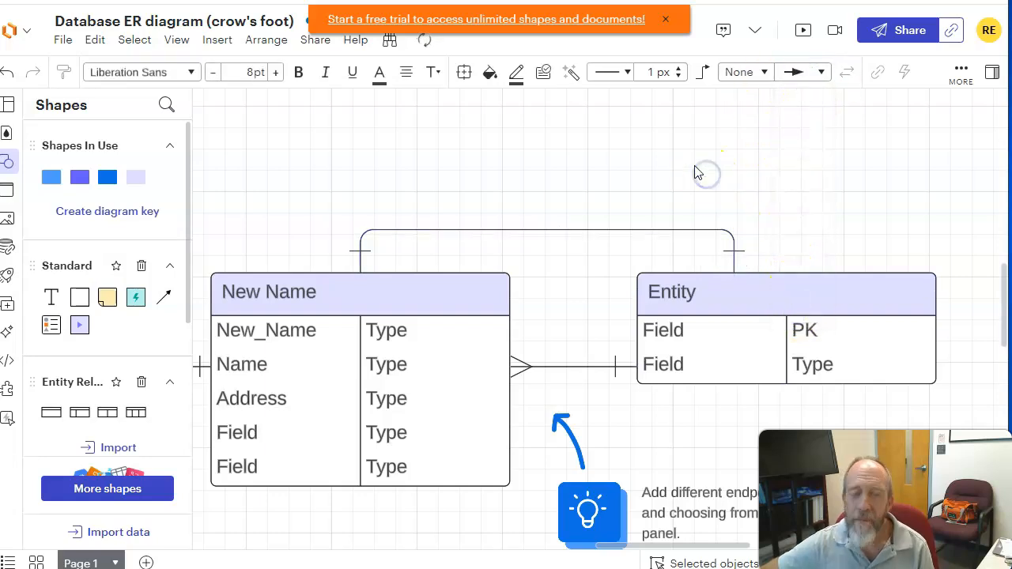
{"action": "mouse_move", "coordinate": [85, 170]}
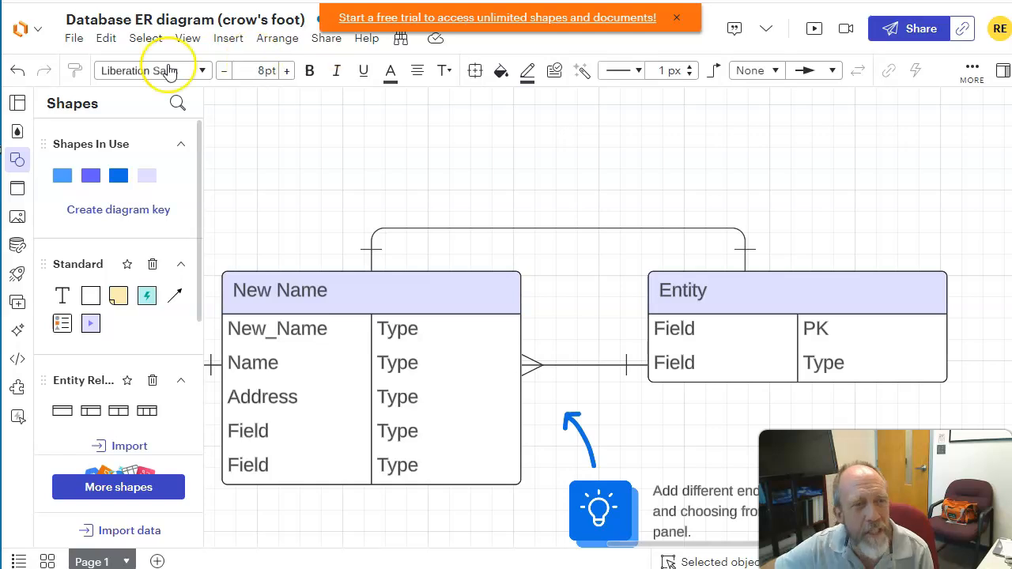
Place a Key/Field/Type entity shape from the Shapes library above the existing tables
{"action": "left_click", "coordinate": [18, 159]}
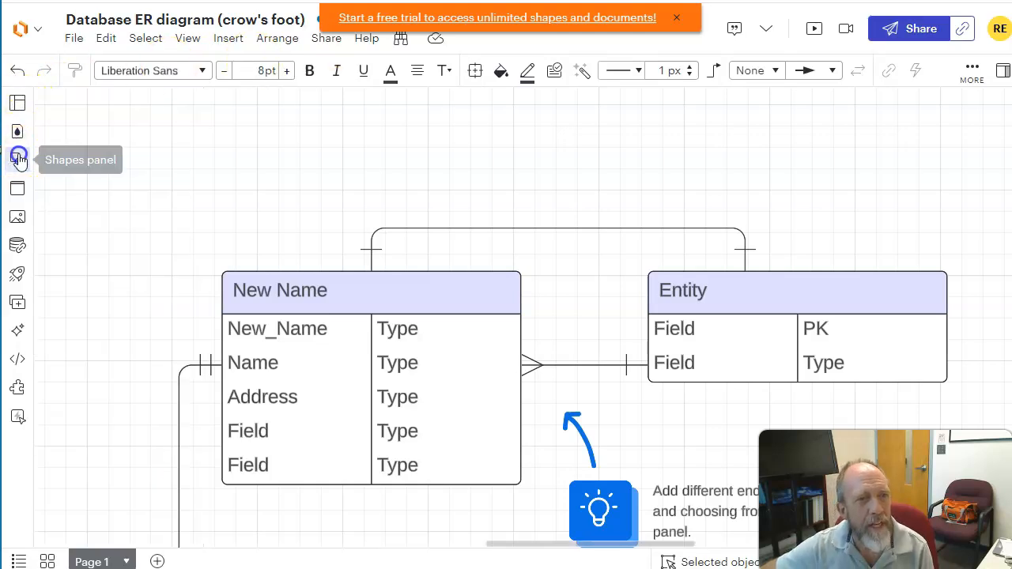
{"action": "left_click", "coordinate": [17, 159]}
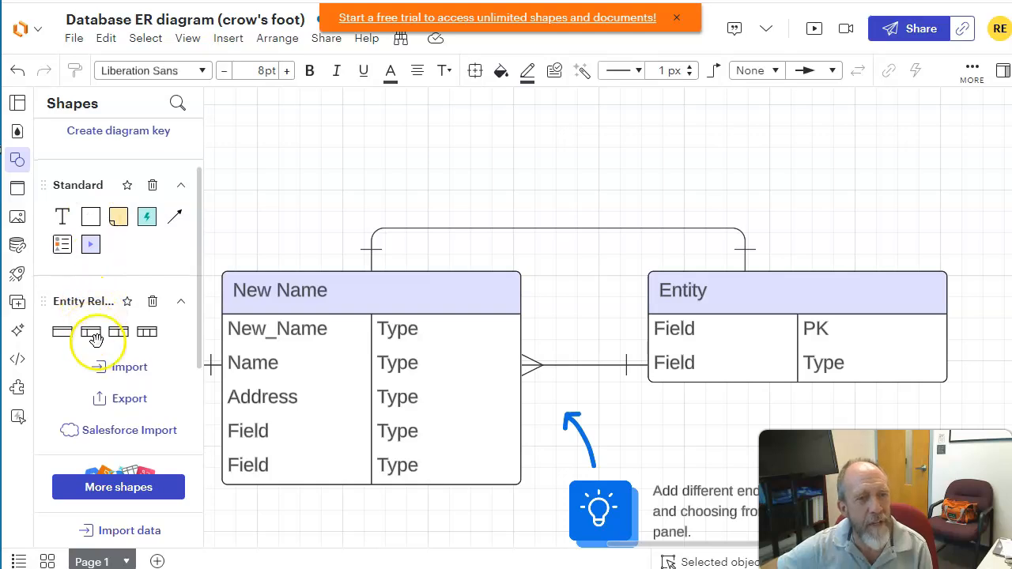
{"action": "mouse_move", "coordinate": [91, 332]}
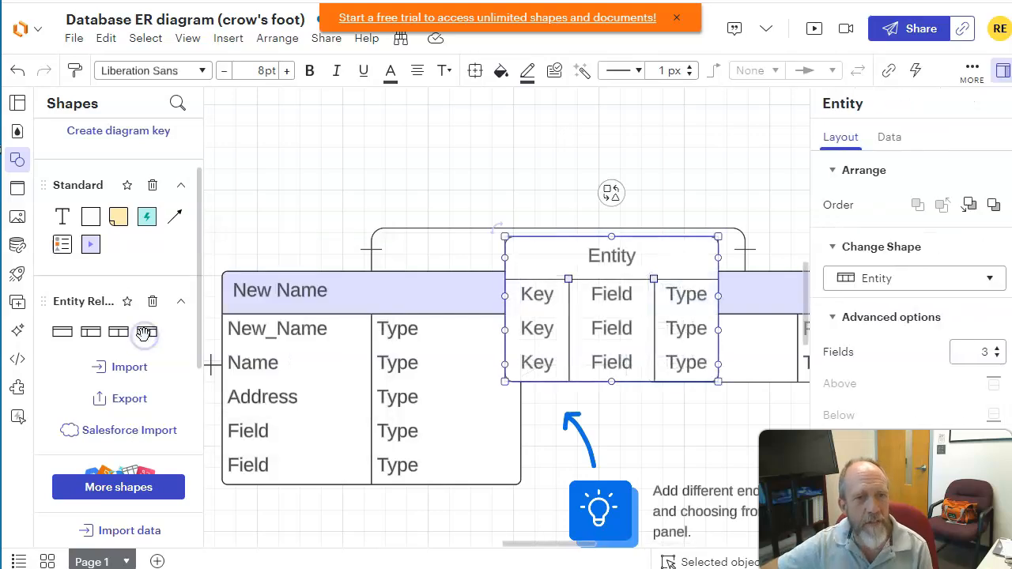
{"action": "left_click_drag", "start_coordinate": [611, 256], "coordinate": [573, 188]}
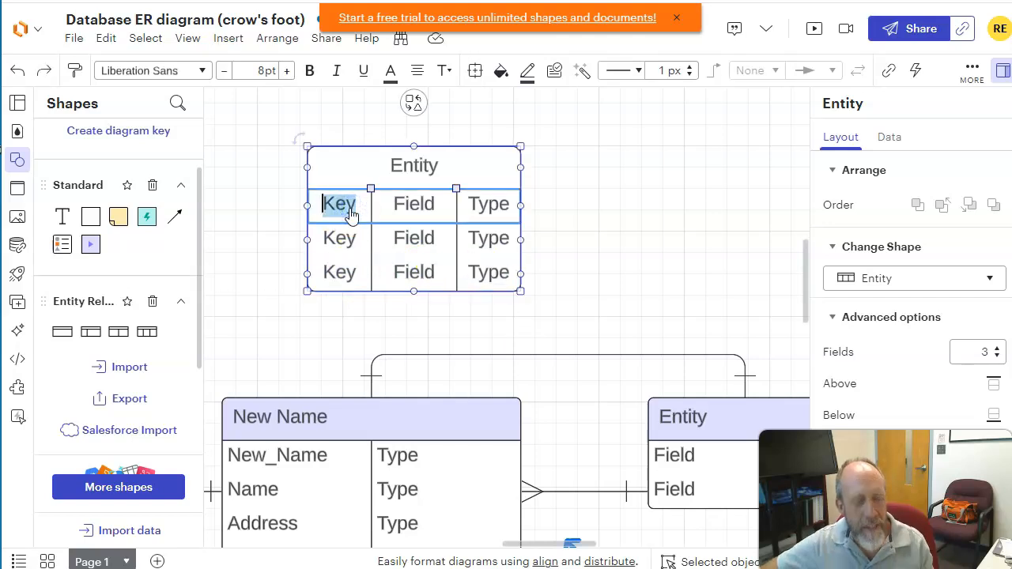
Enter PK, EntityID and int in the new entity's first row and link it to New Name
{"action": "type", "text": "PK"}
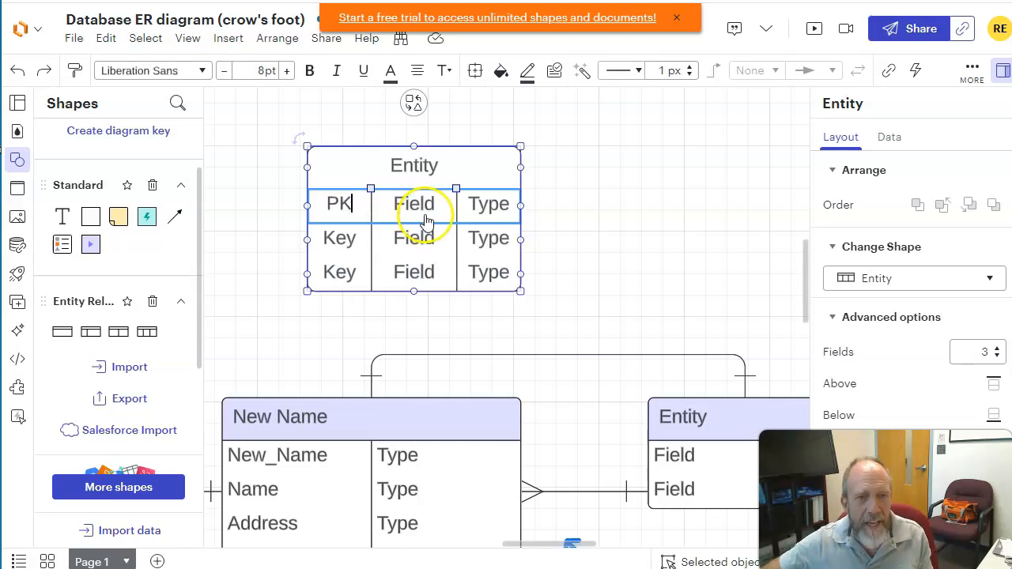
{"action": "type", "text": "EntityID"}
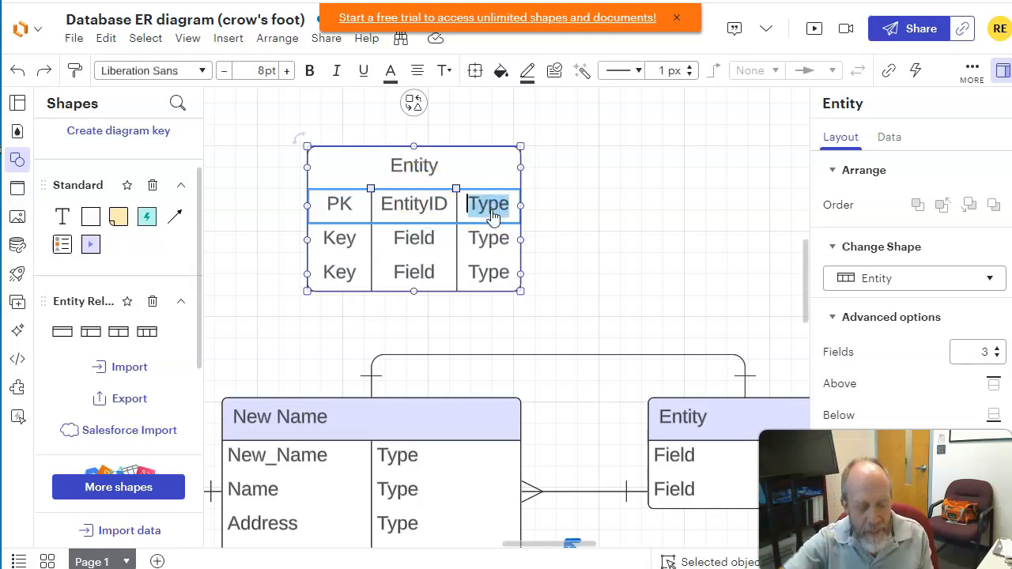
{"action": "type", "text": "int"}
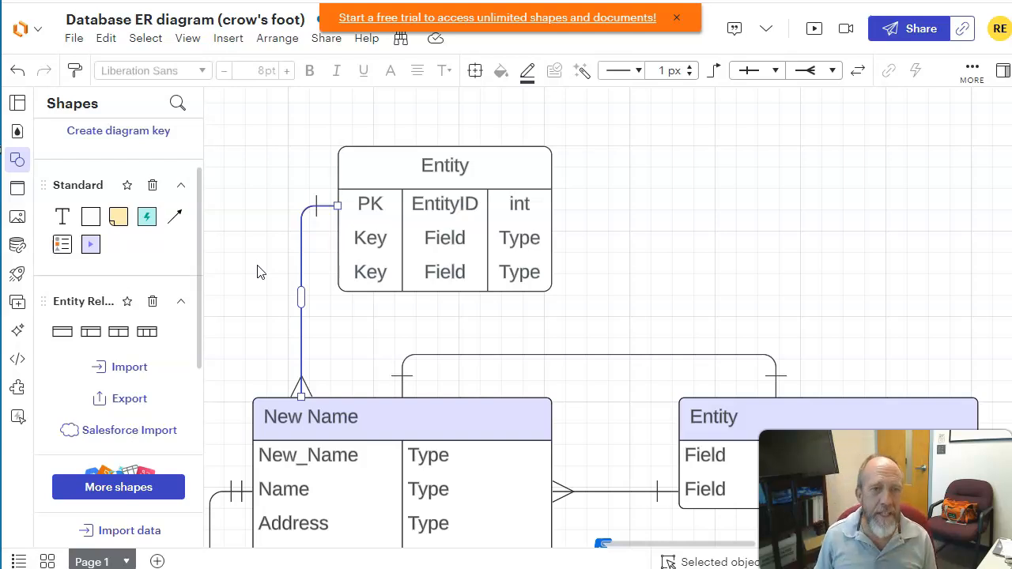
{"action": "mouse_move", "coordinate": [118, 130]}
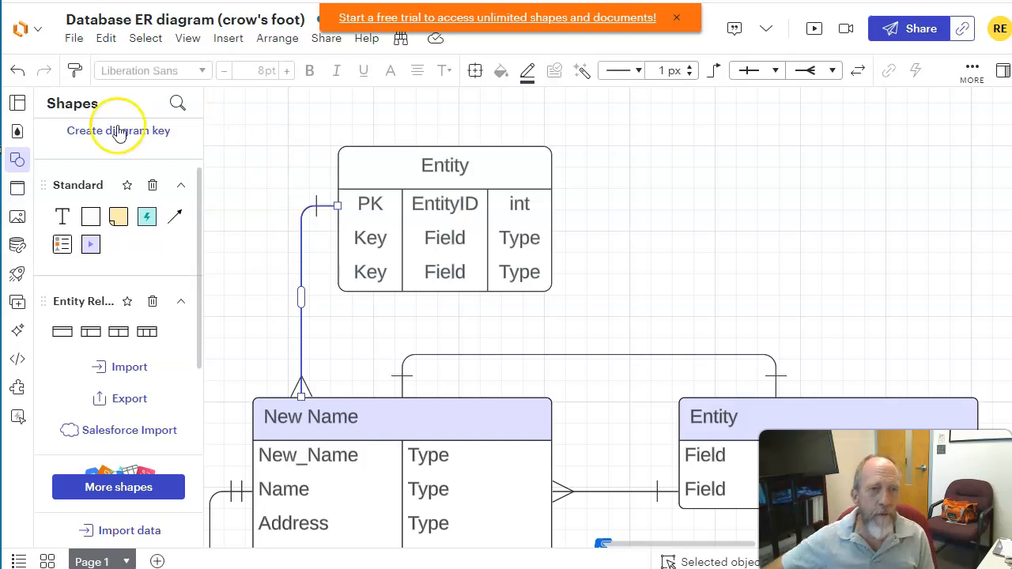
{"action": "mouse_move", "coordinate": [97, 140]}
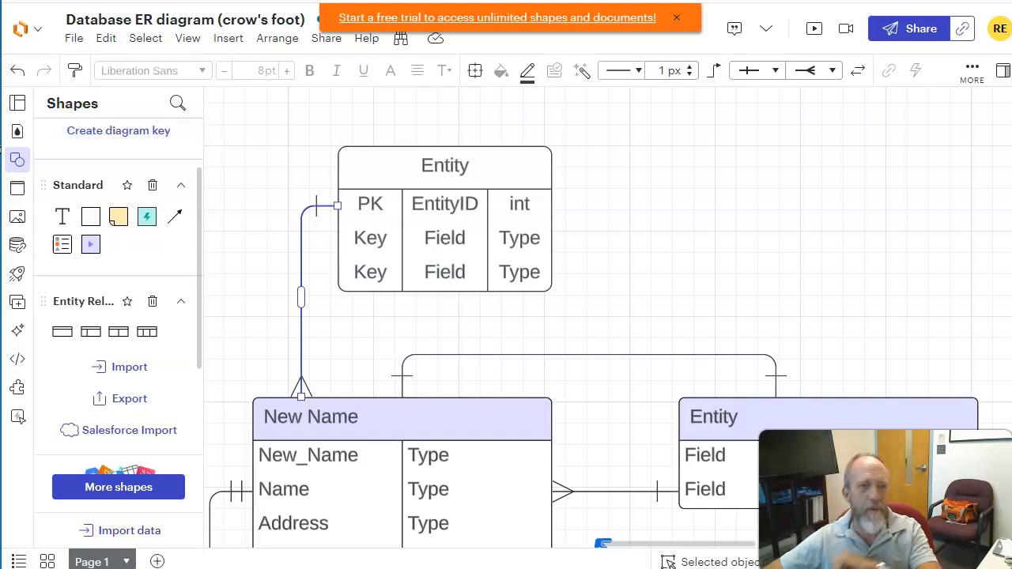
{"action": "left_click", "coordinate": [75, 38]}
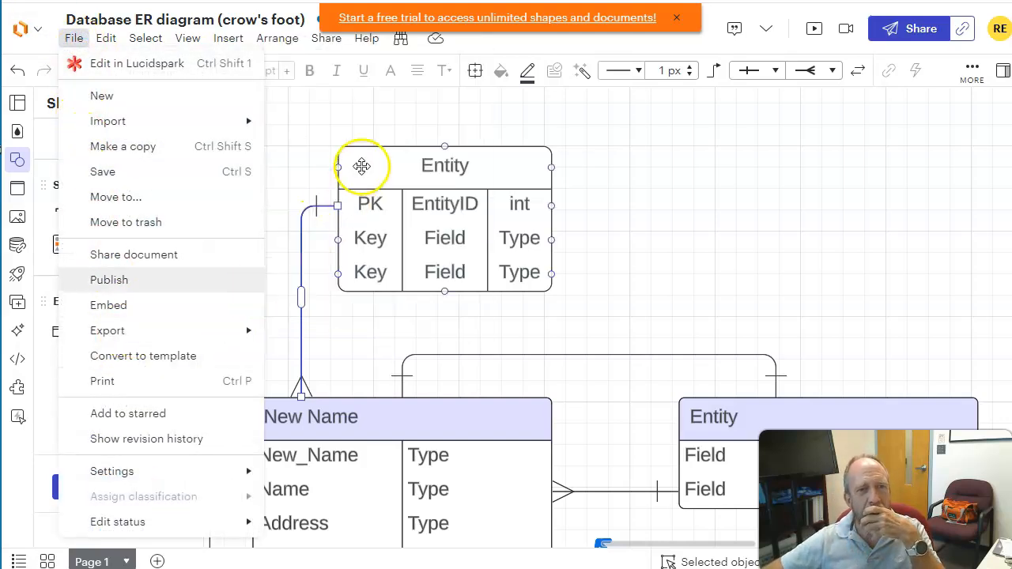
Export the diagram as a PNG with transparent background and start the download
{"action": "left_click", "coordinate": [106, 331]}
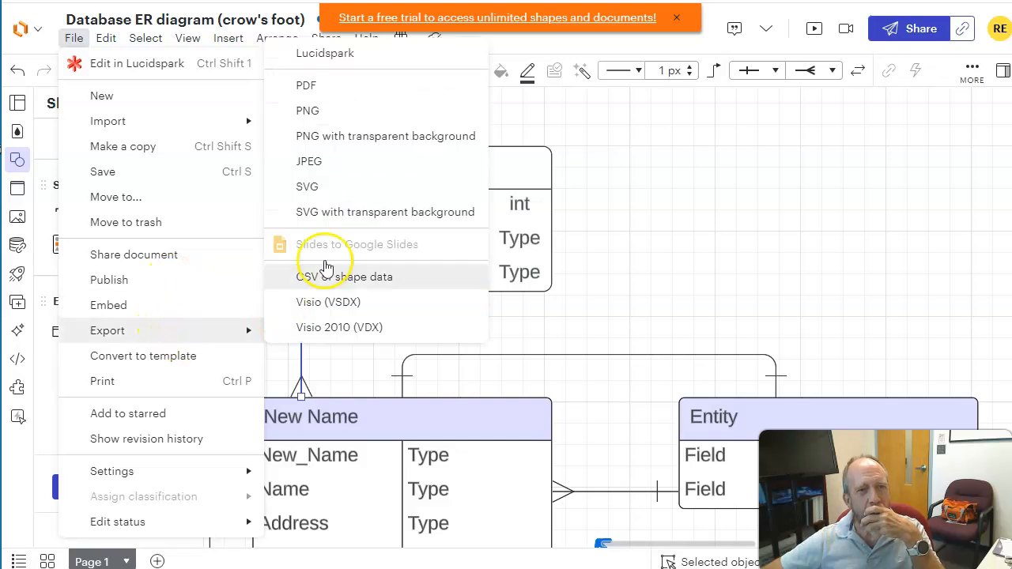
{"action": "mouse_move", "coordinate": [364, 136]}
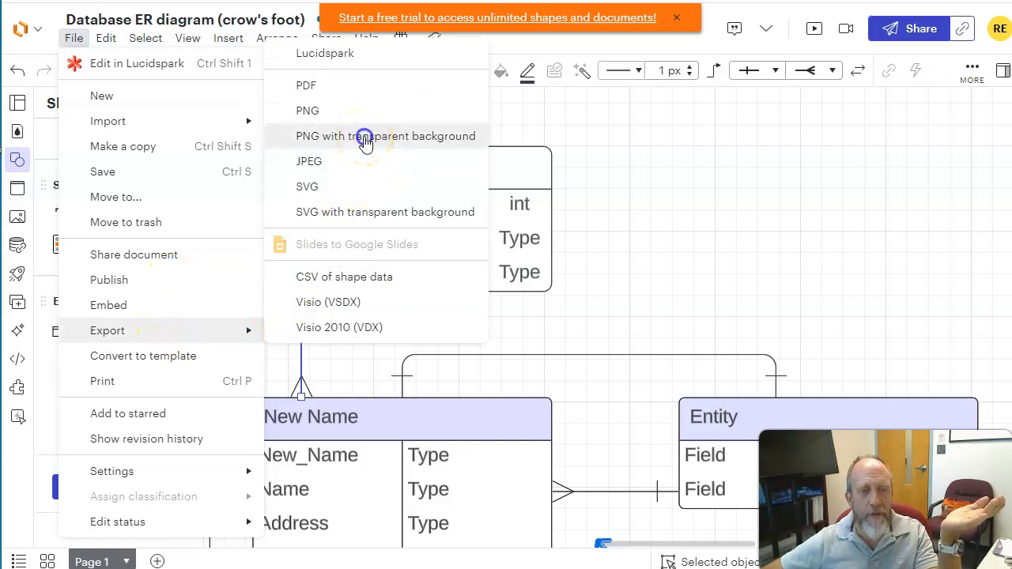
{"action": "left_click", "coordinate": [365, 135]}
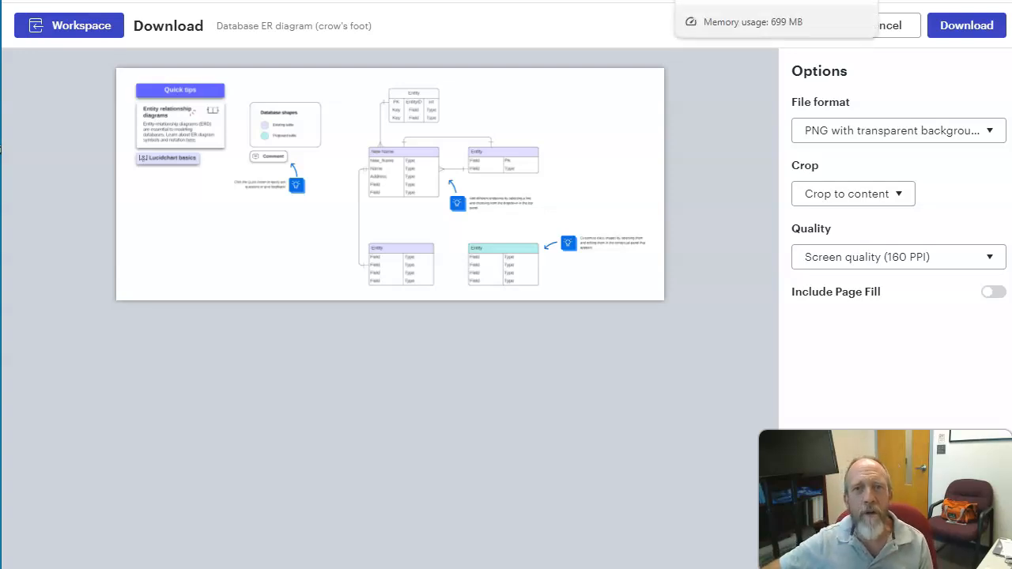
{"action": "left_click", "coordinate": [893, 25]}
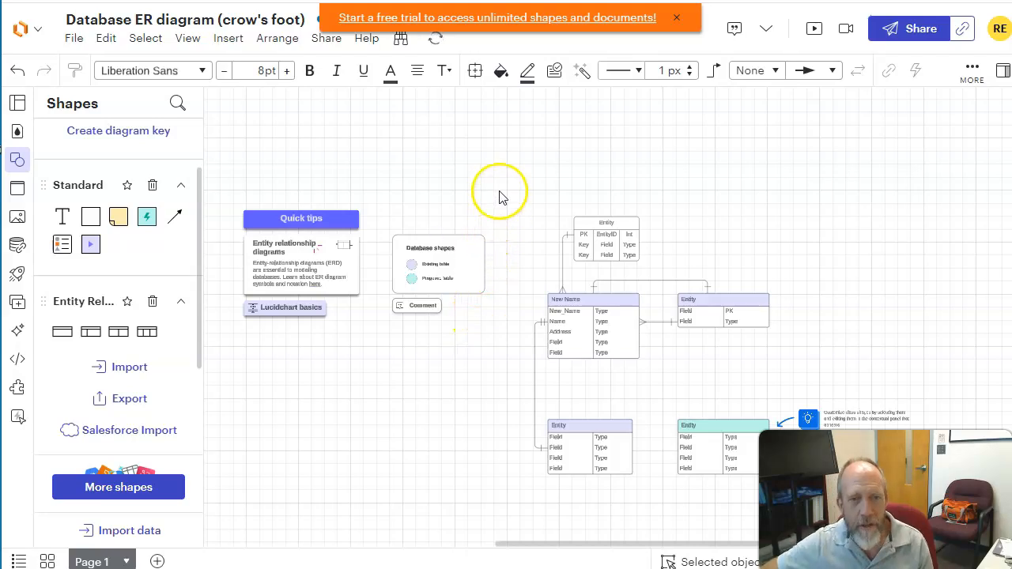
Back in the editor, box-select the connected entity tables
{"action": "left_click_drag", "start_coordinate": [498, 190], "coordinate": [838, 372]}
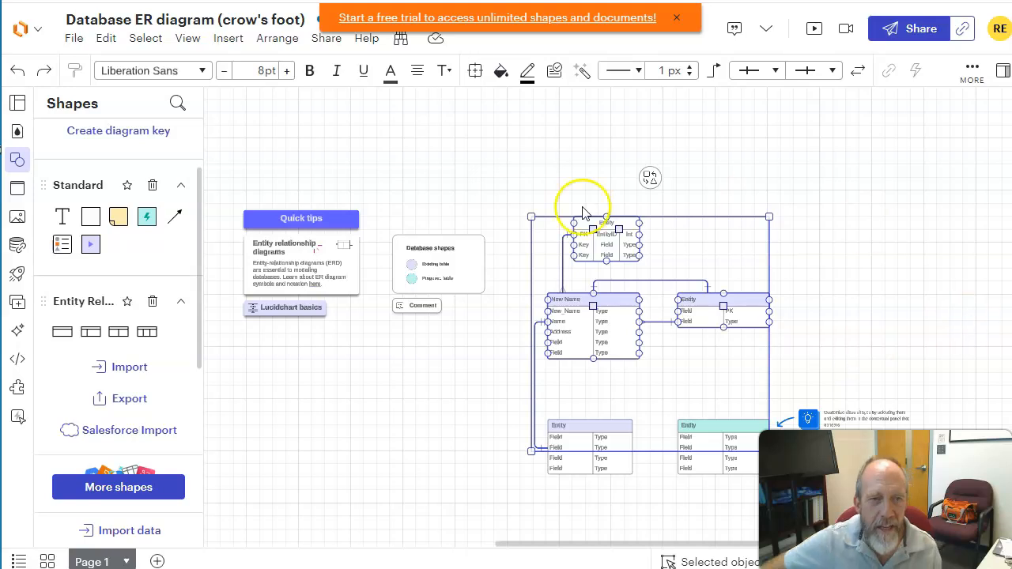
{"action": "mouse_move", "coordinate": [239, 188]}
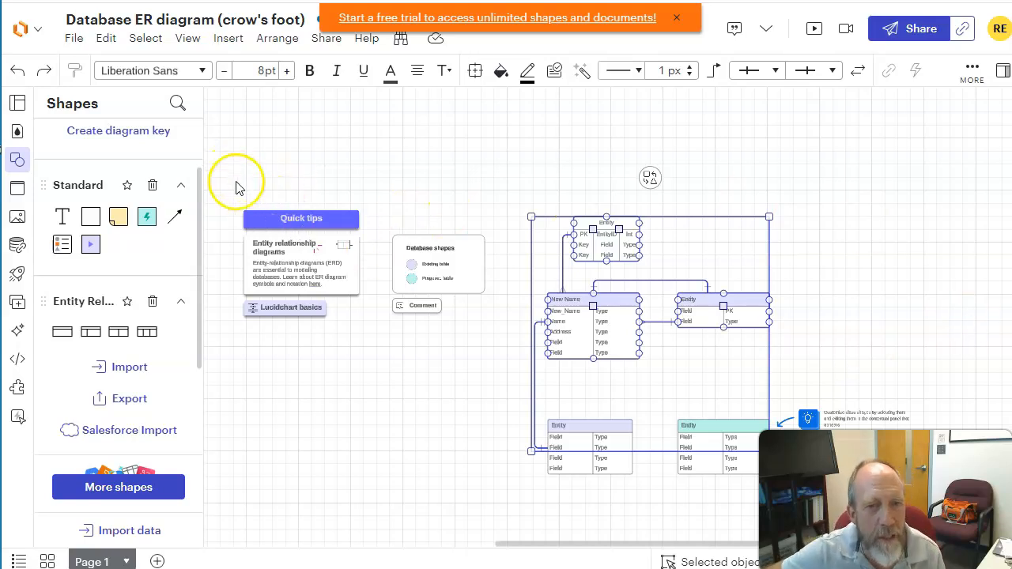